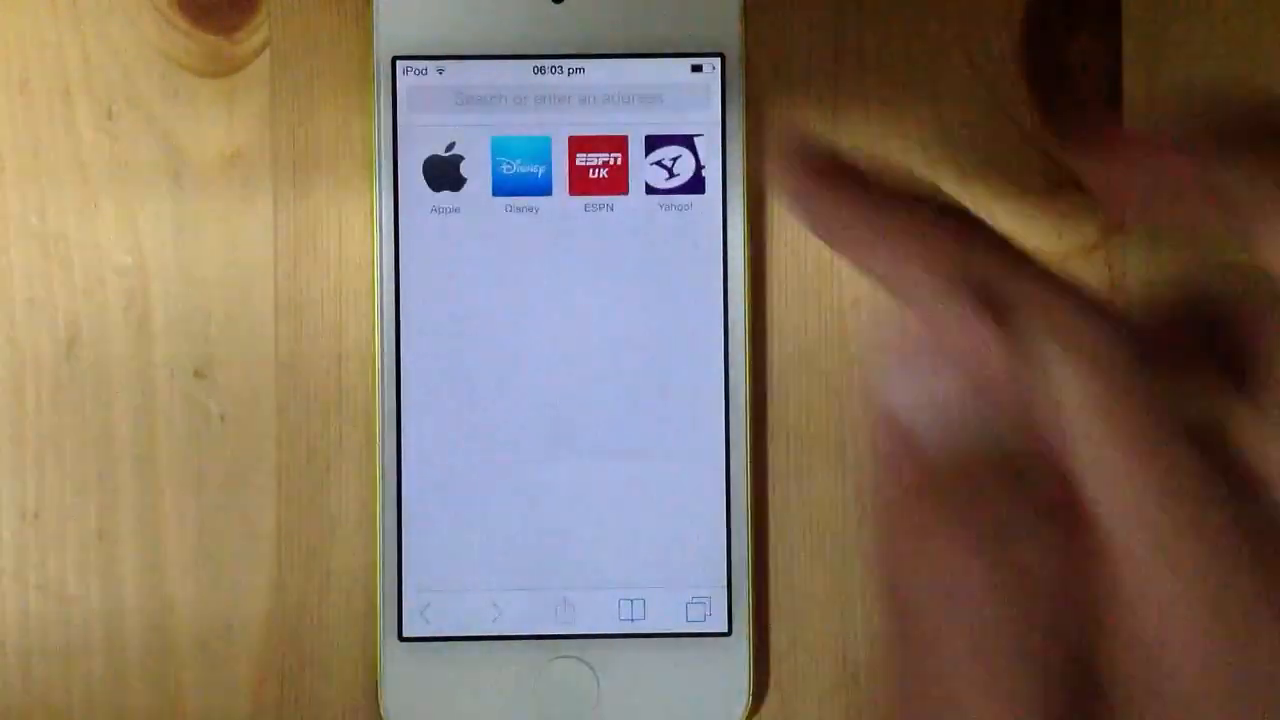
Step: Enter weed.com in Safari's address bar and try to load it
{"action": "left_click", "coordinate": [520, 96]}
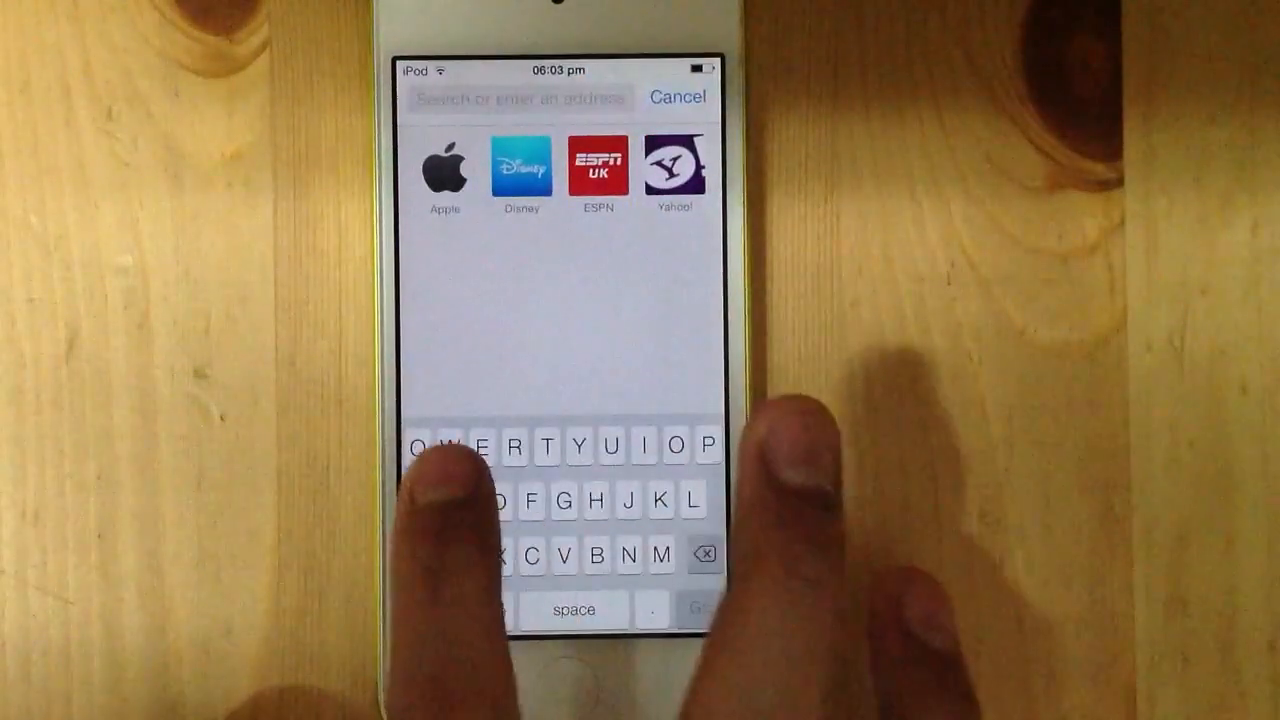
{"action": "type", "text": "weed"}
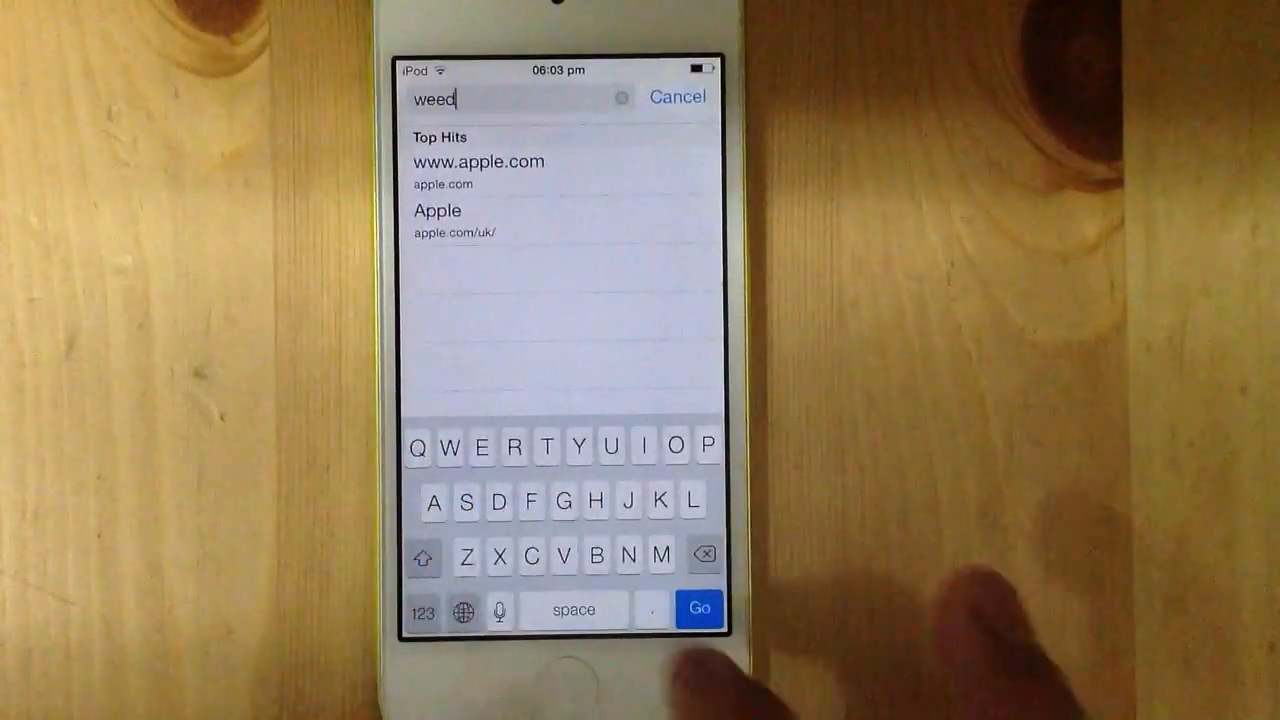
{"action": "type", "text": ".c"}
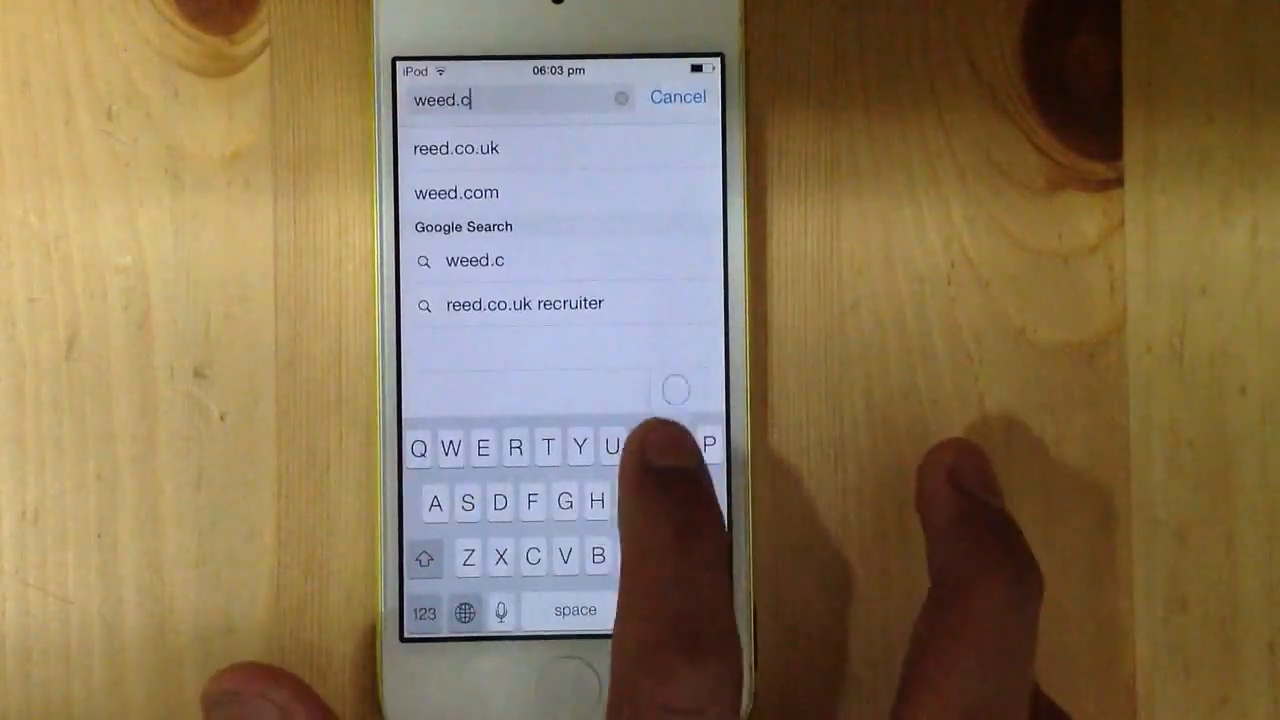
{"action": "left_click", "coordinate": [456, 192]}
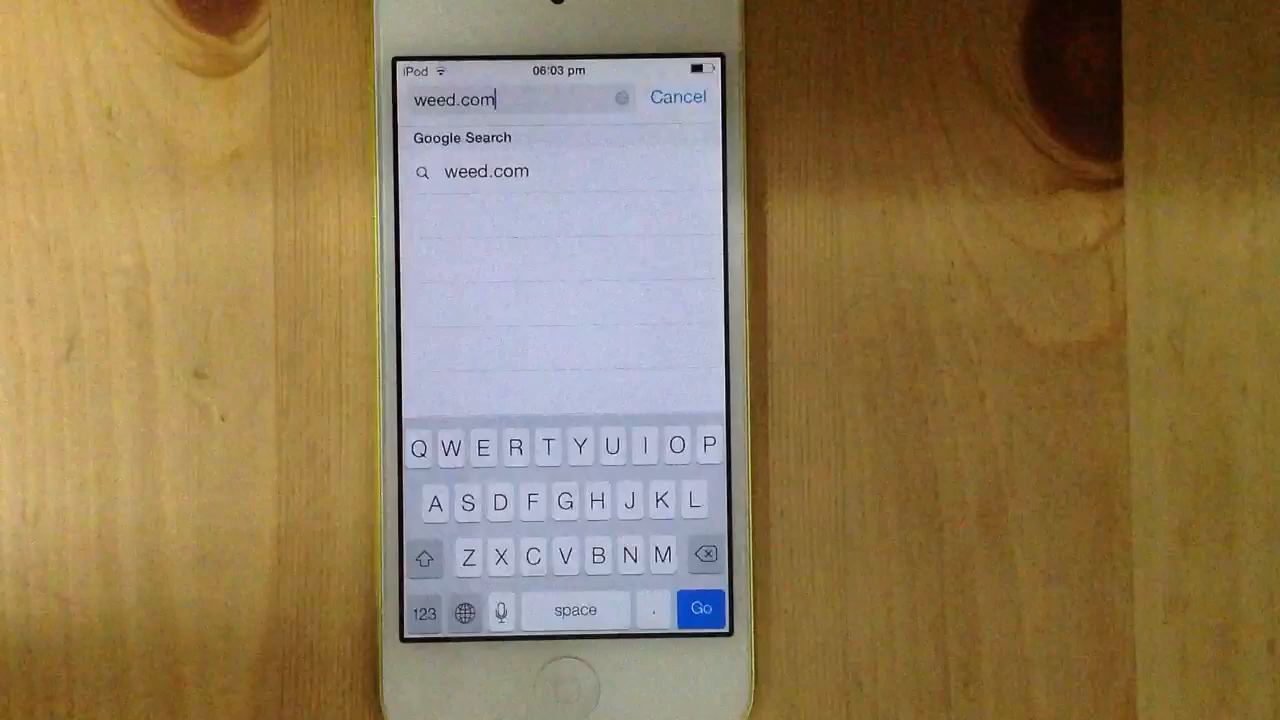
{"action": "left_click", "coordinate": [700, 608]}
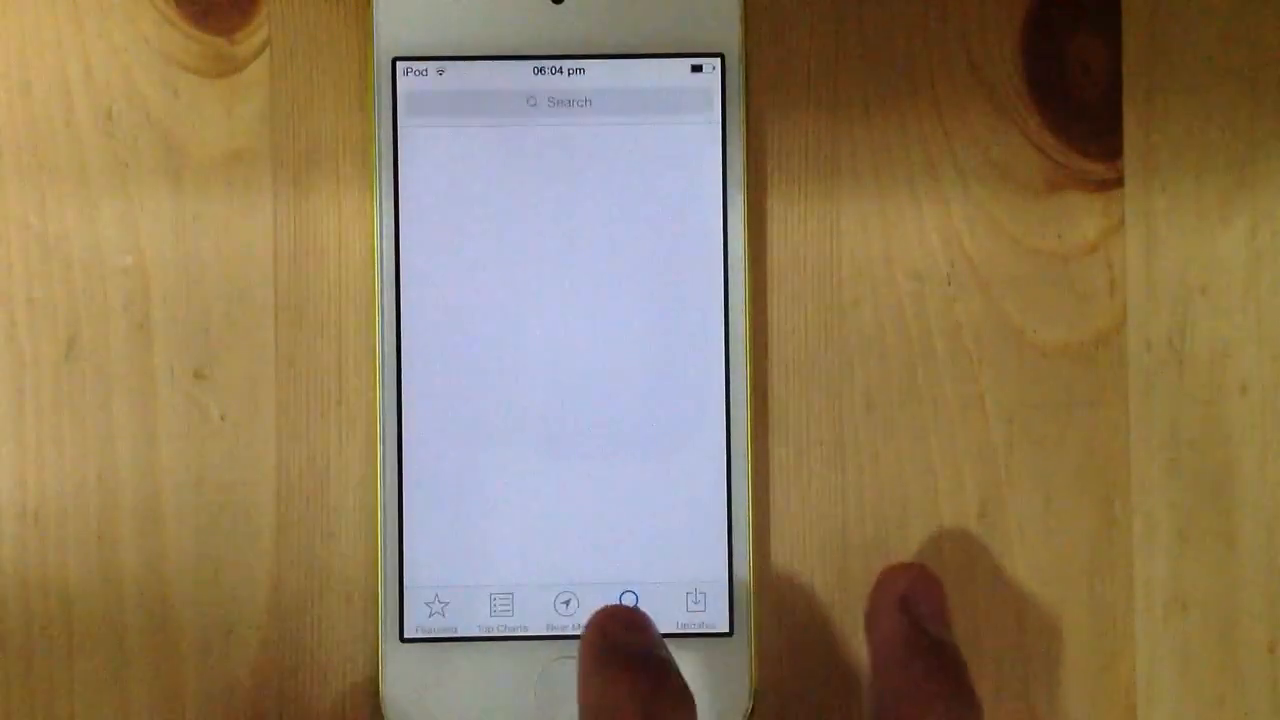
Step: Search the App Store for 'opendoor'
{"action": "left_click", "coordinate": [558, 102]}
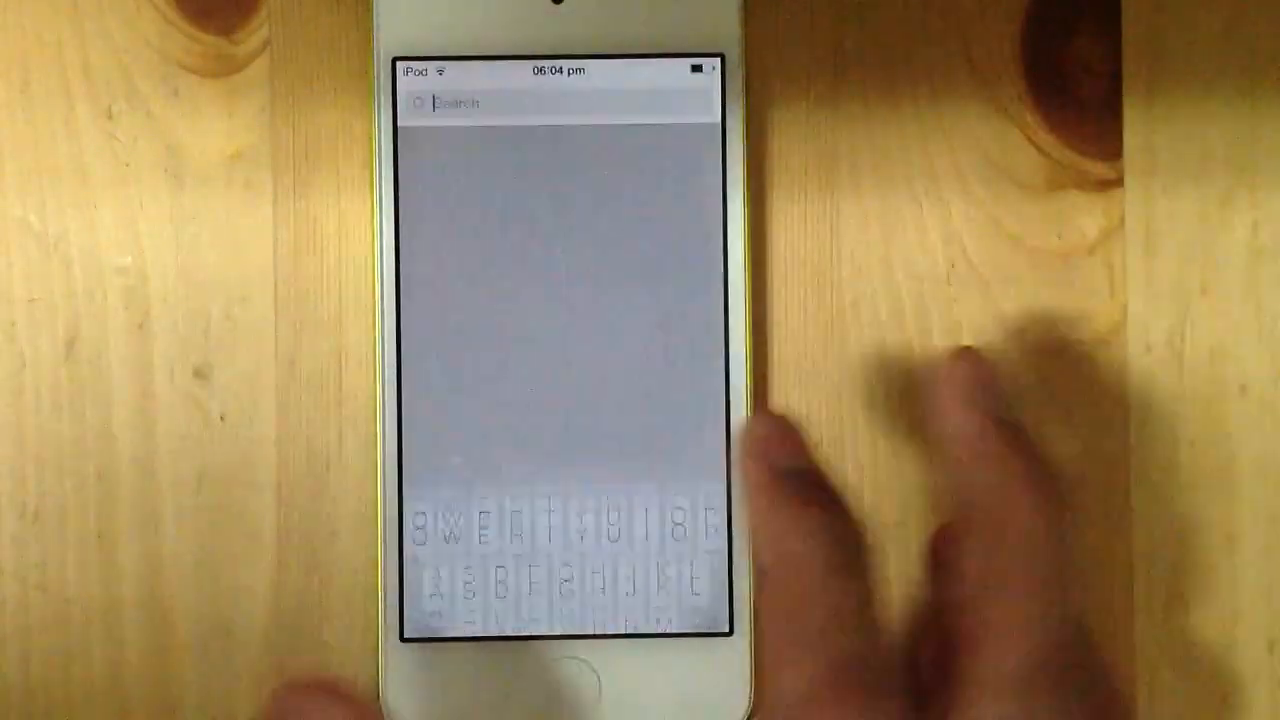
{"action": "left_click", "coordinate": [484, 446]}
{"action": "type", "text": "opendoor"}
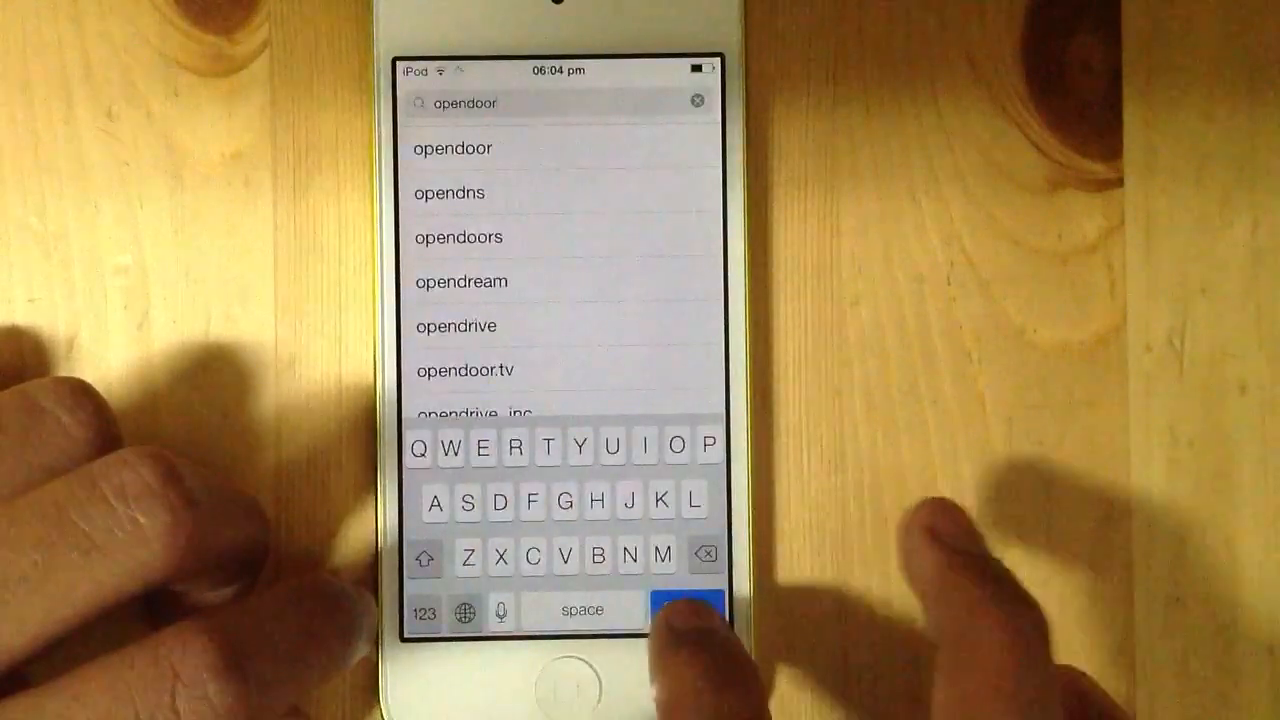
{"action": "left_click", "coordinate": [688, 608]}
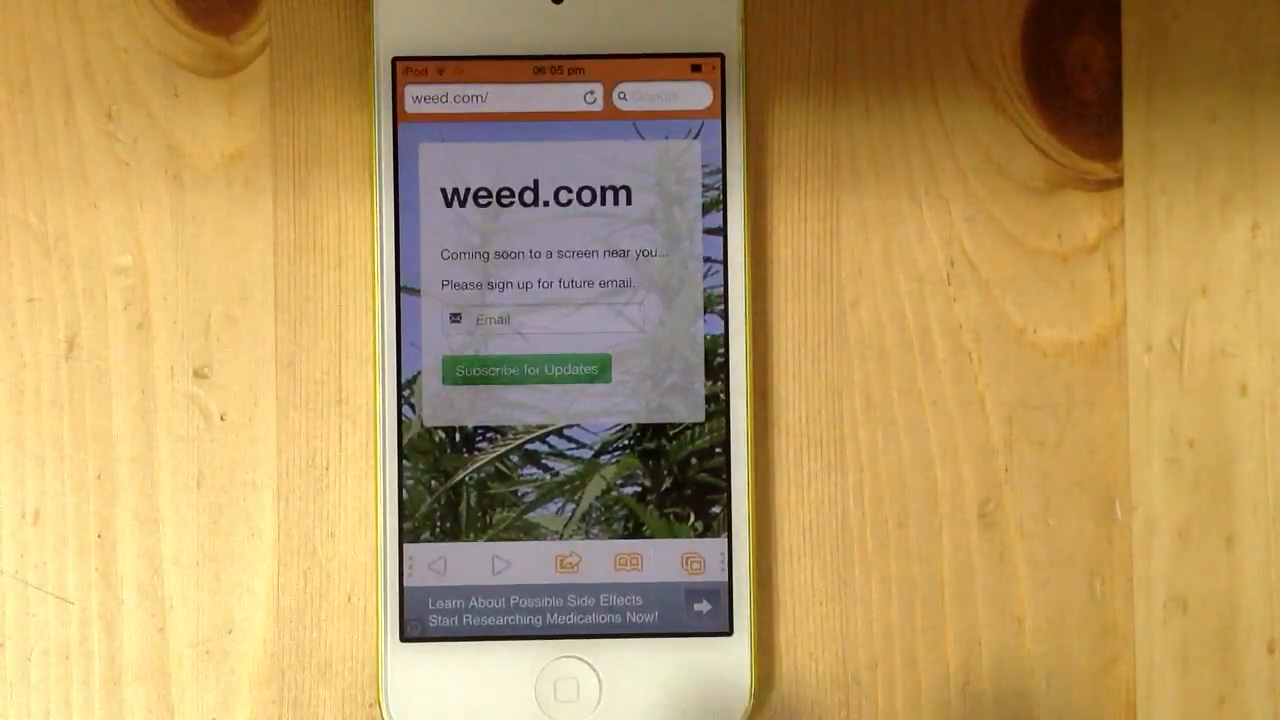
Step: Leave Opendoor for the home screen after weed.com loads through the proxy
{"action": "left_click", "coordinate": [560, 684]}
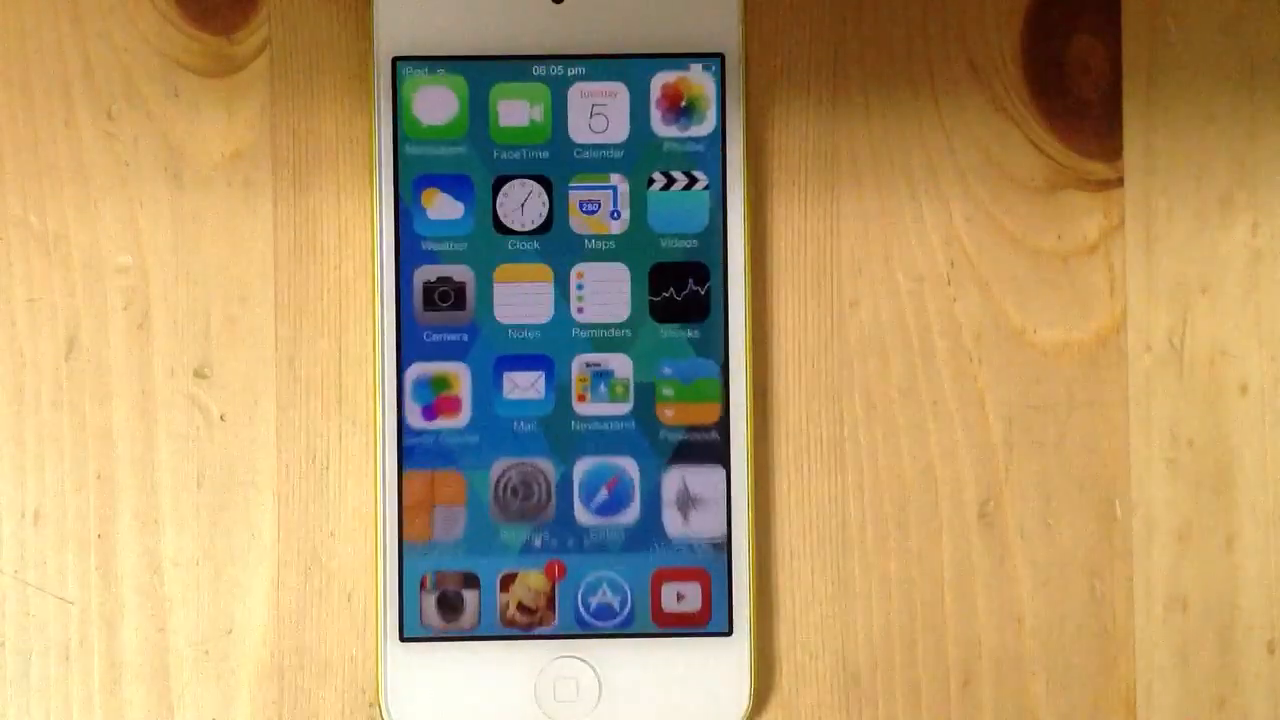